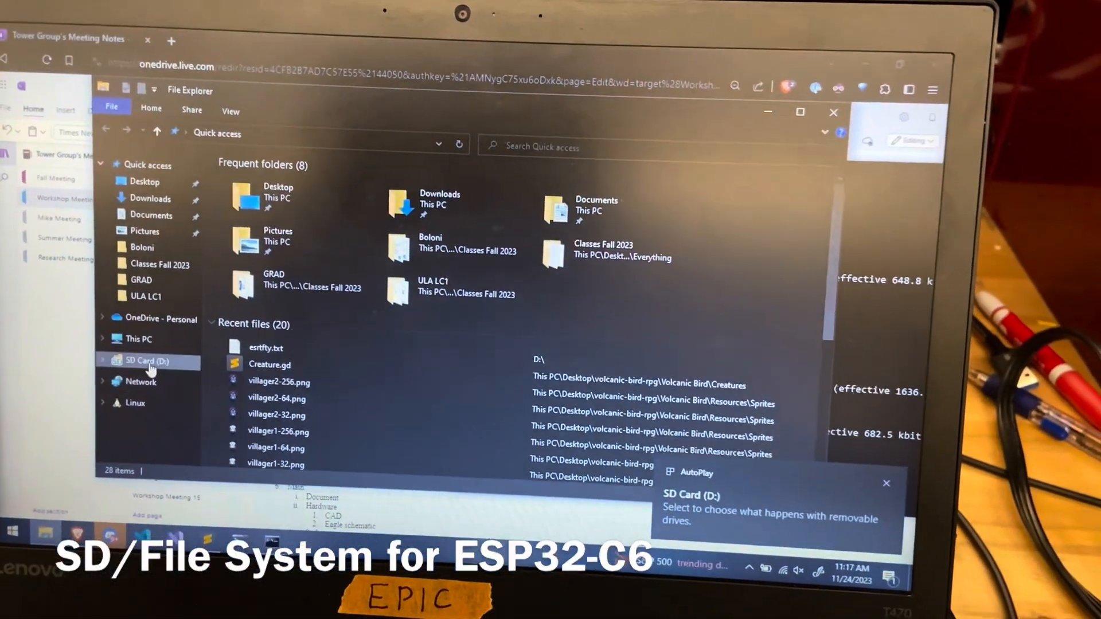
- Open the SD Card (D:) drive and confirm it is empty
click(147, 361)
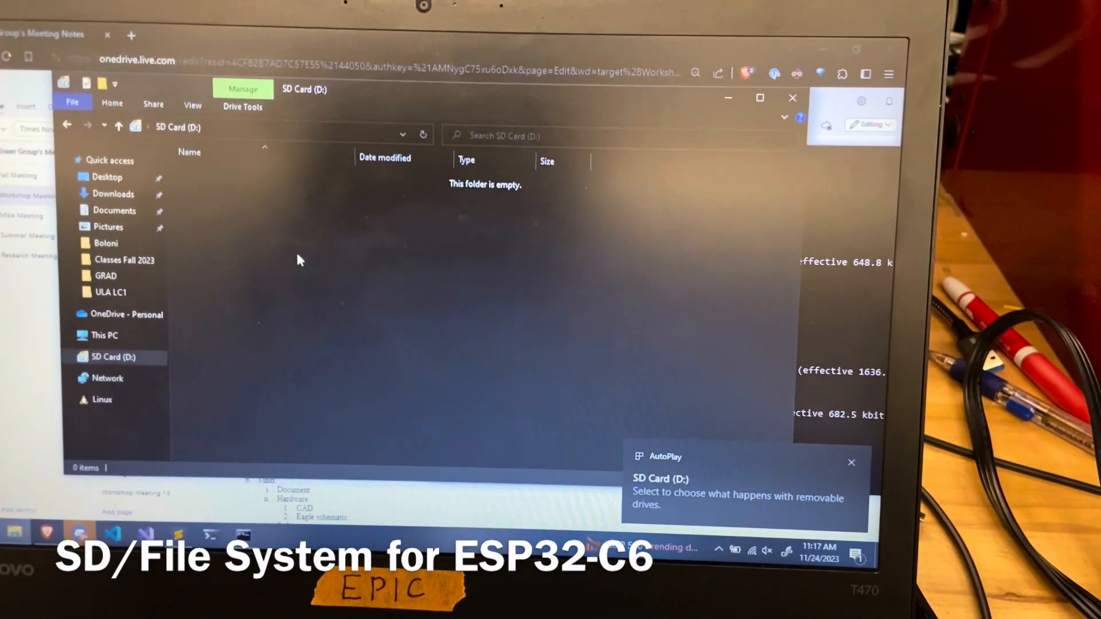
right_click(298, 260)
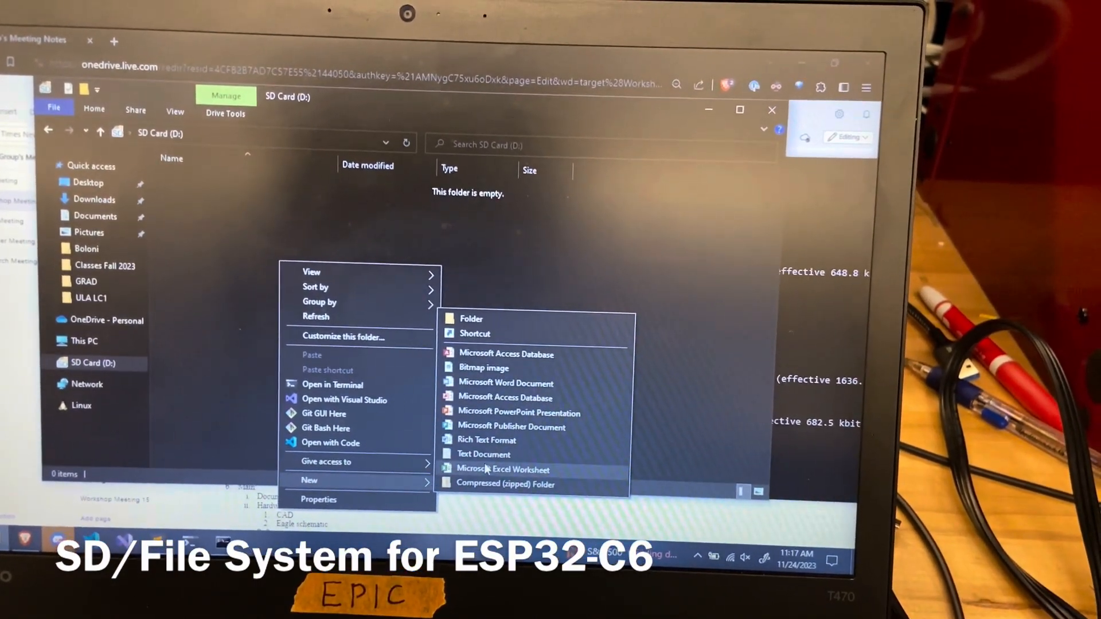
click(484, 453)
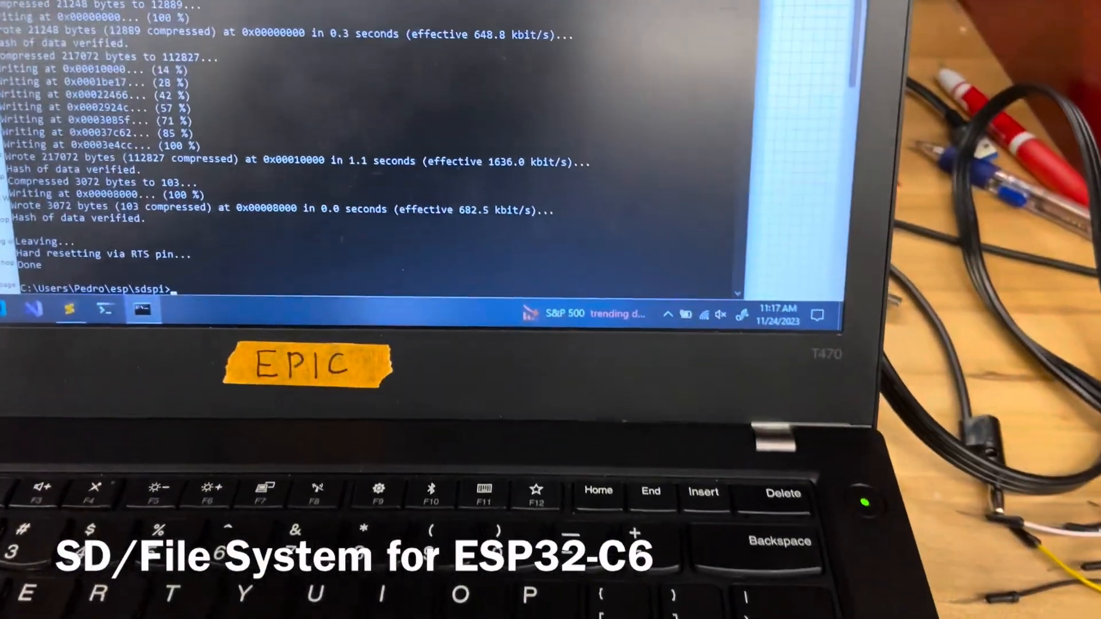
- Flash the ESP32-C6 on COM6, then open NIHAO.TXT from the SD card in Notepad
text(idf.py -p COM6 flash)
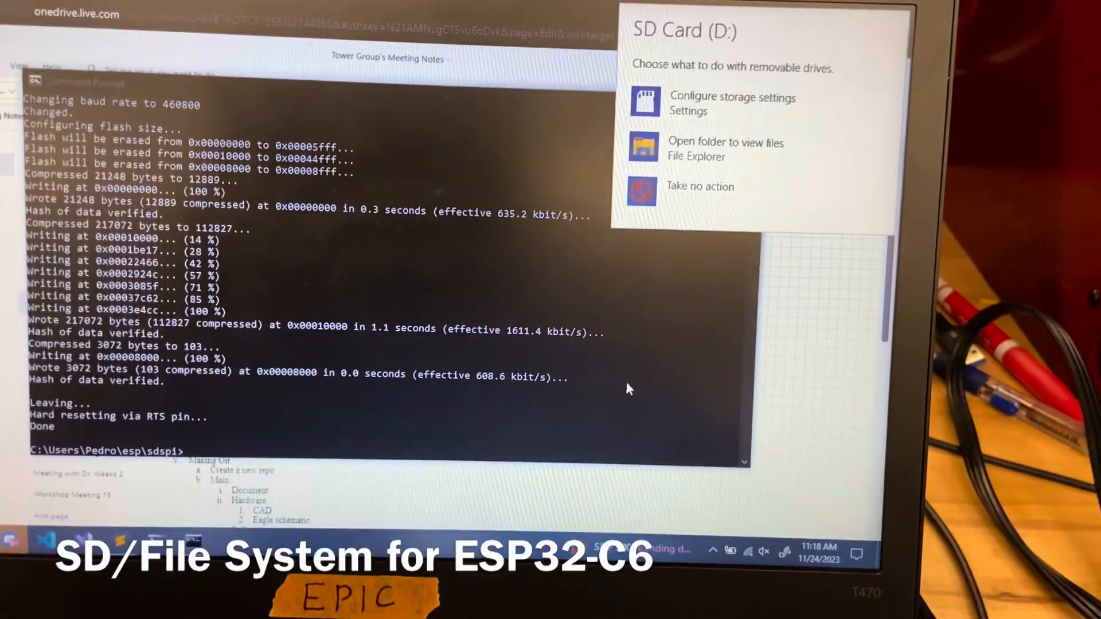
click(726, 143)
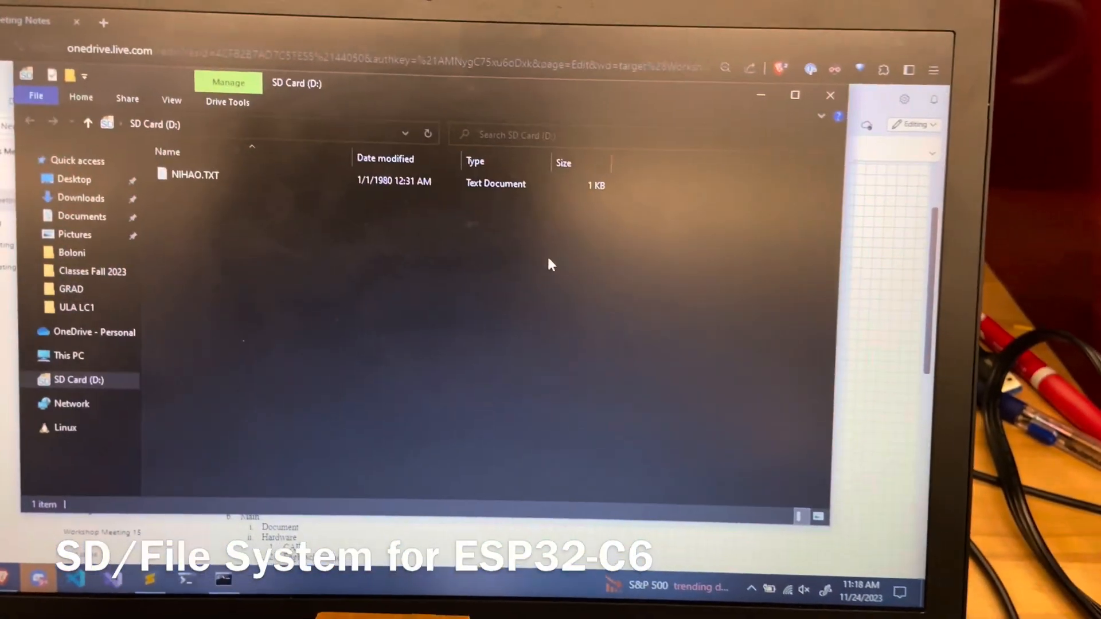
double_click(195, 174)
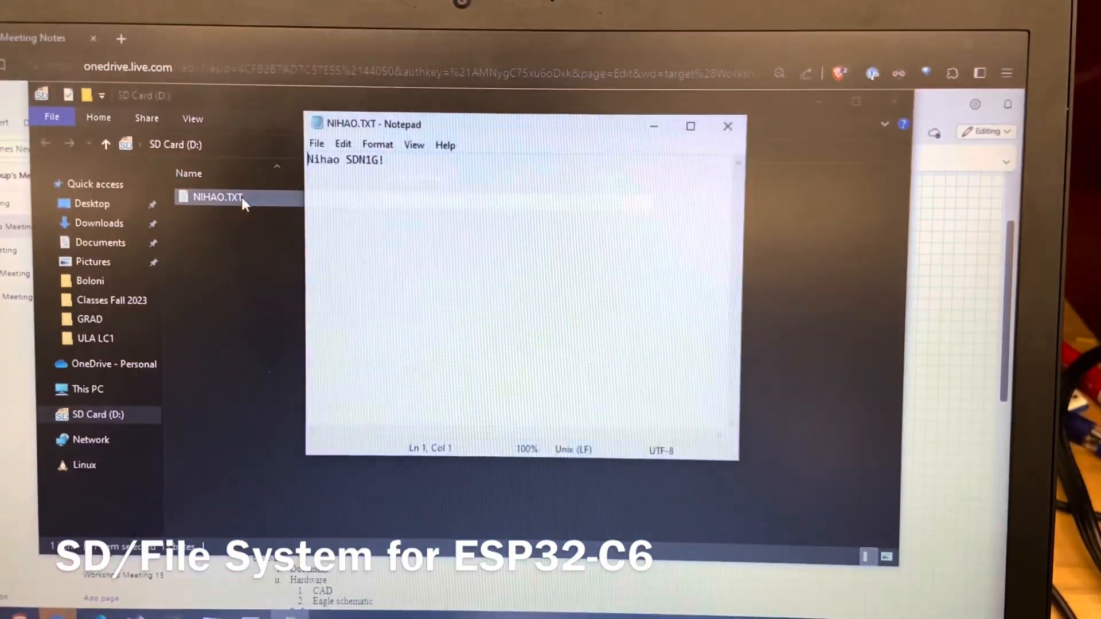